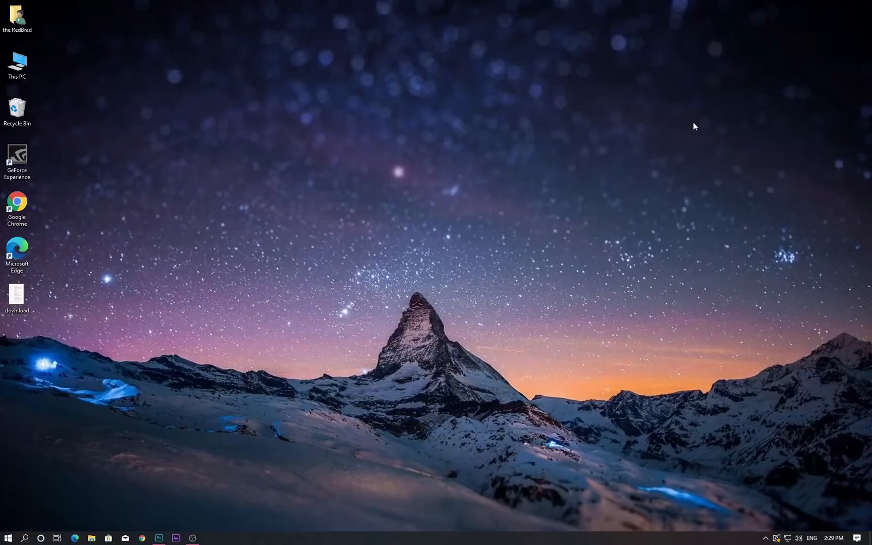
{"action": "mouse_move", "coordinate": [302, 214]}
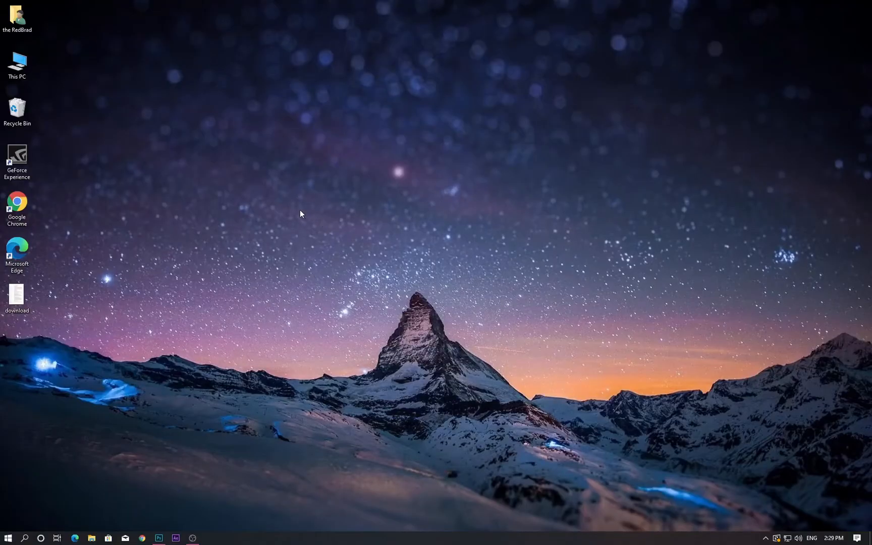
{"action": "mouse_move", "coordinate": [187, 455]}
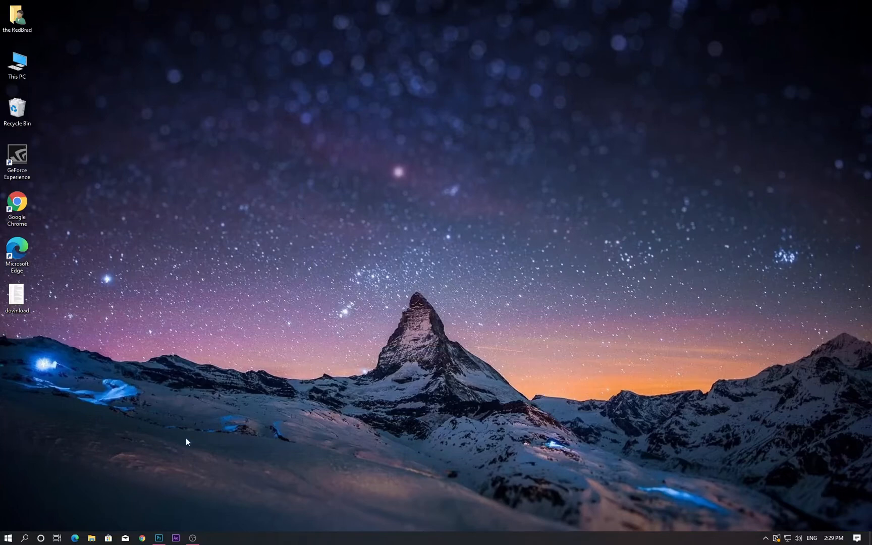
Step: Try opening the download image in Photoshop, then open it in Paint from the desktop
{"action": "left_click", "coordinate": [159, 539]}
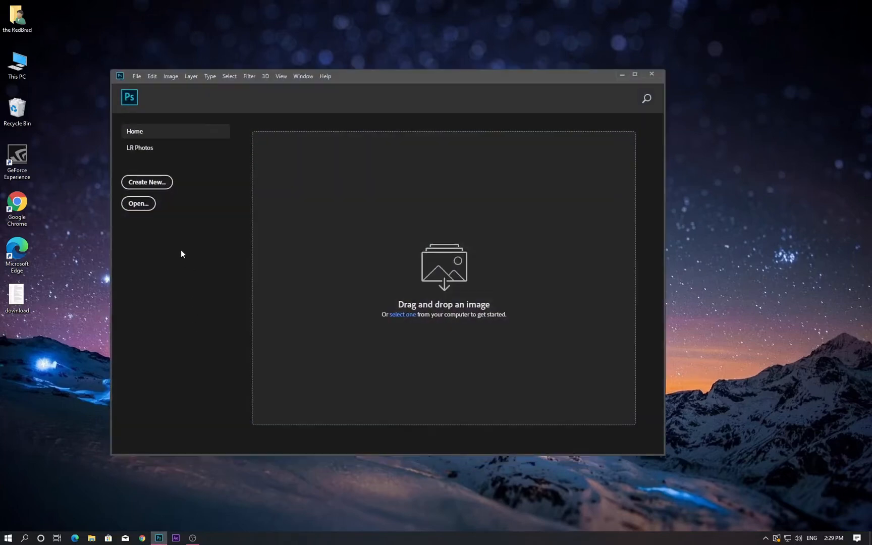
{"action": "left_click", "coordinate": [138, 203]}
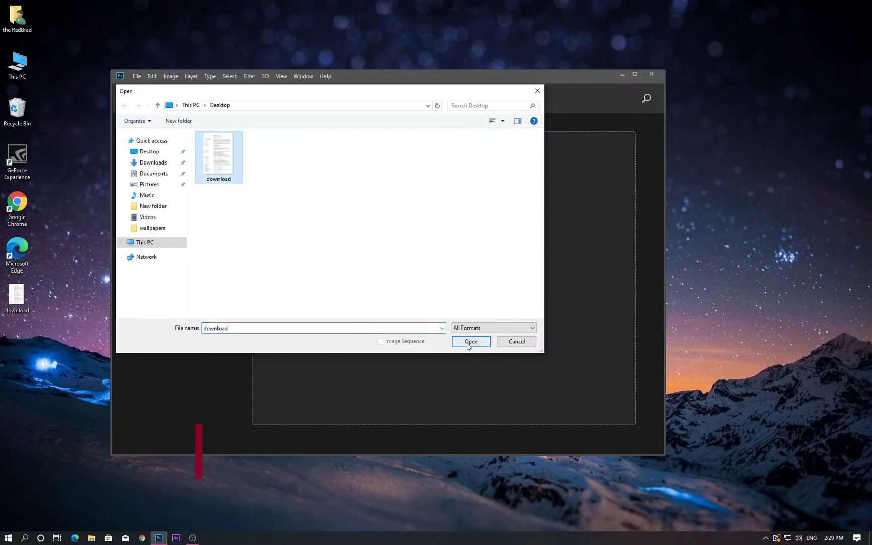
{"action": "left_click", "coordinate": [471, 341]}
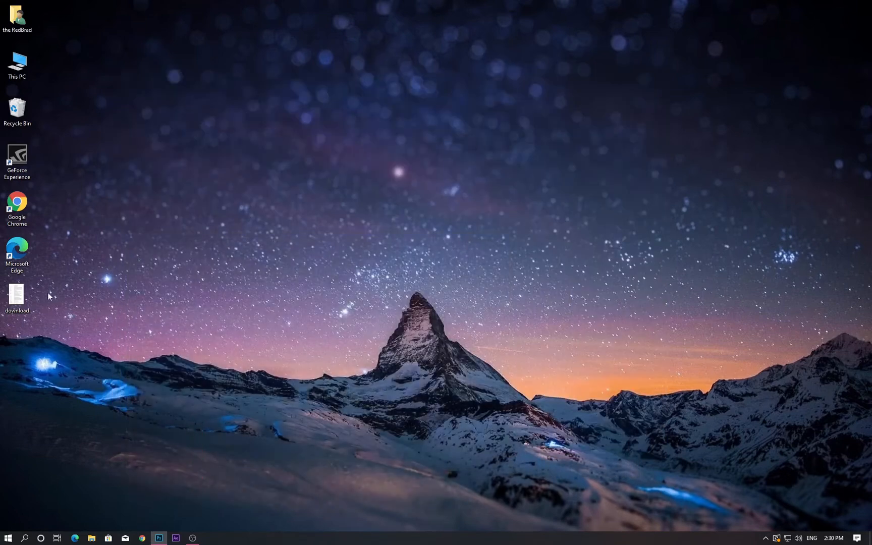
{"action": "right_click", "coordinate": [17, 290]}
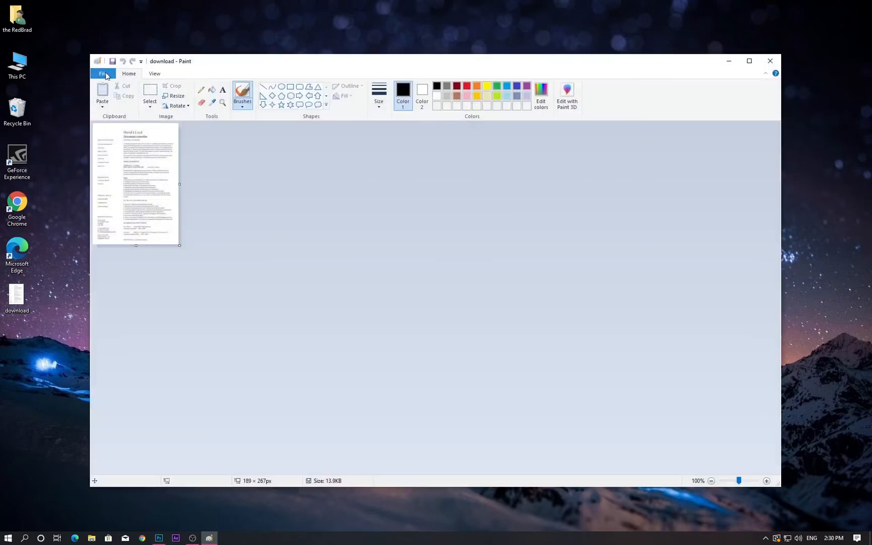
Step: Save the image from Paint as a JPEG picture named 'new file' on the desktop
{"action": "left_click", "coordinate": [103, 73]}
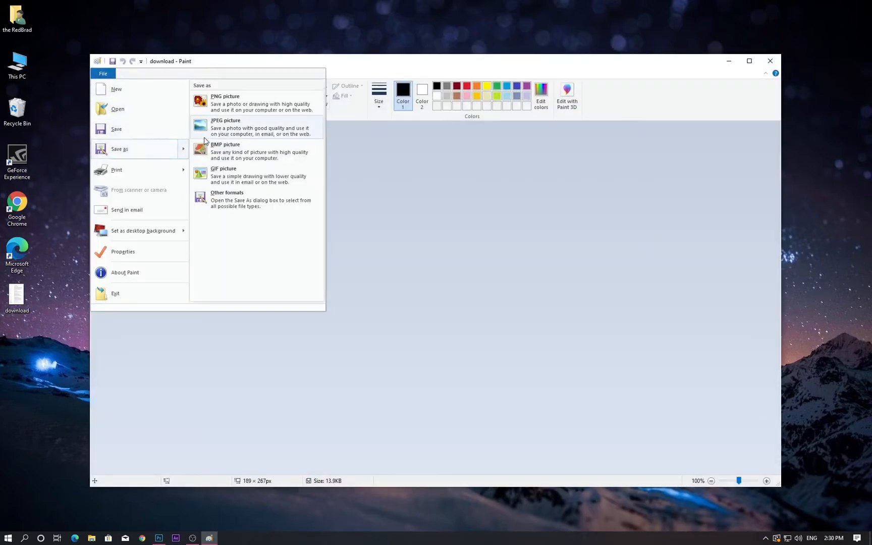
{"action": "left_click", "coordinate": [245, 128]}
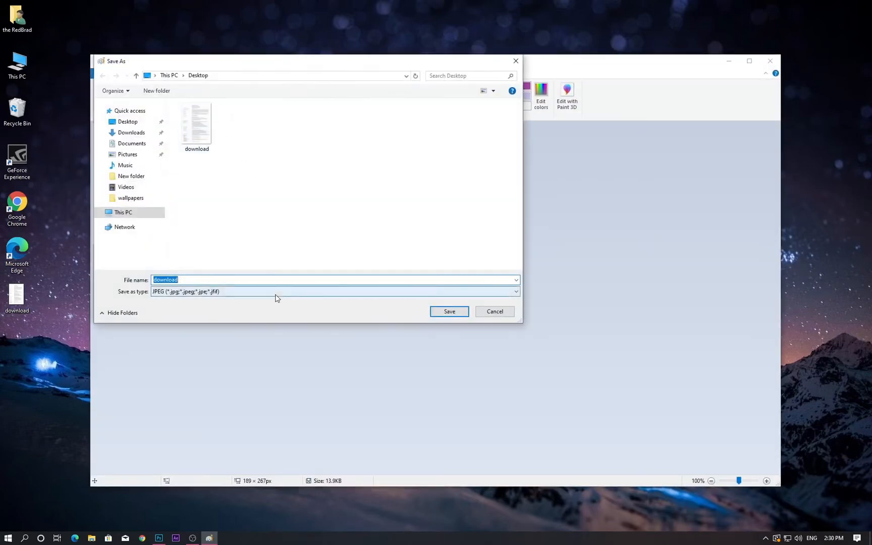
{"action": "left_click", "coordinate": [516, 292]}
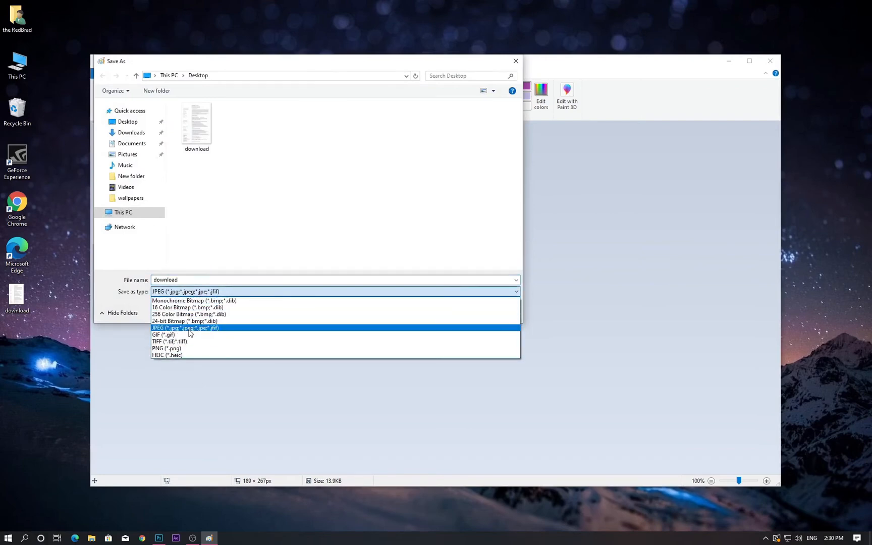
{"action": "left_click", "coordinate": [184, 328]}
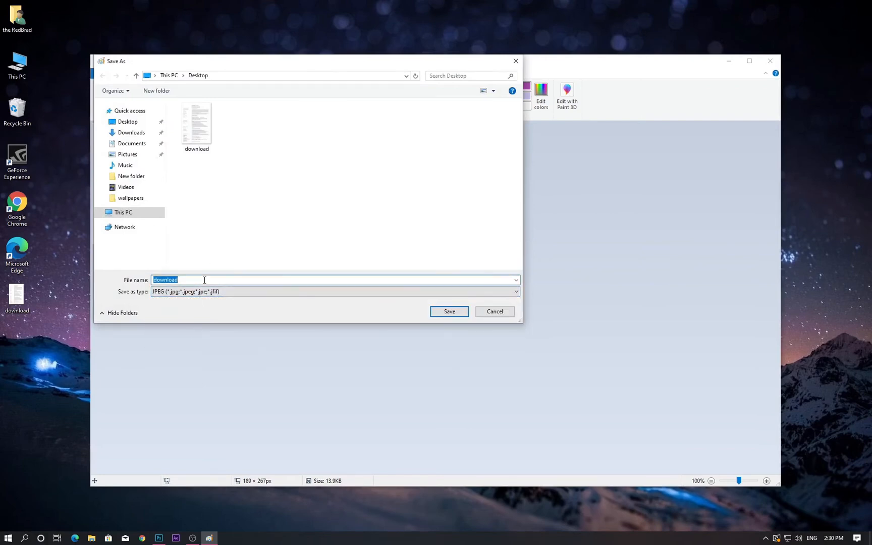
{"action": "type", "text": "new file"}
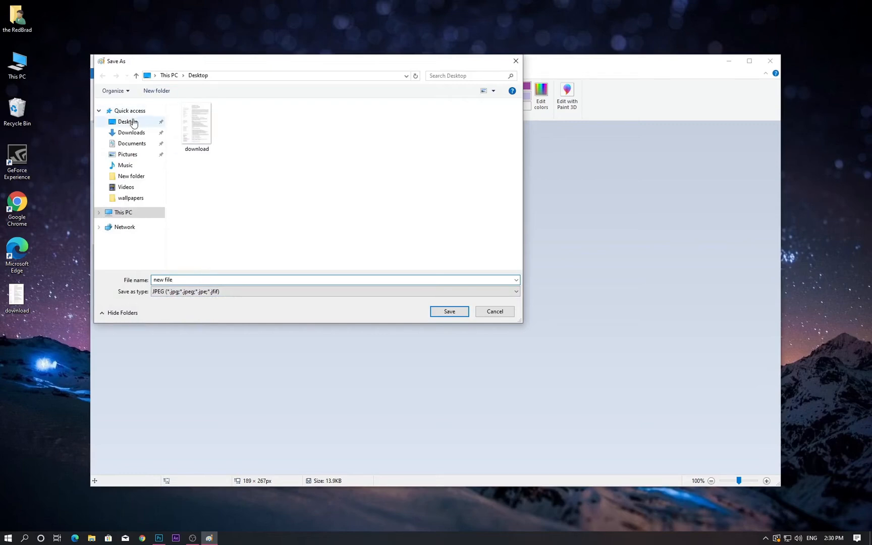
{"action": "left_click", "coordinate": [449, 311]}
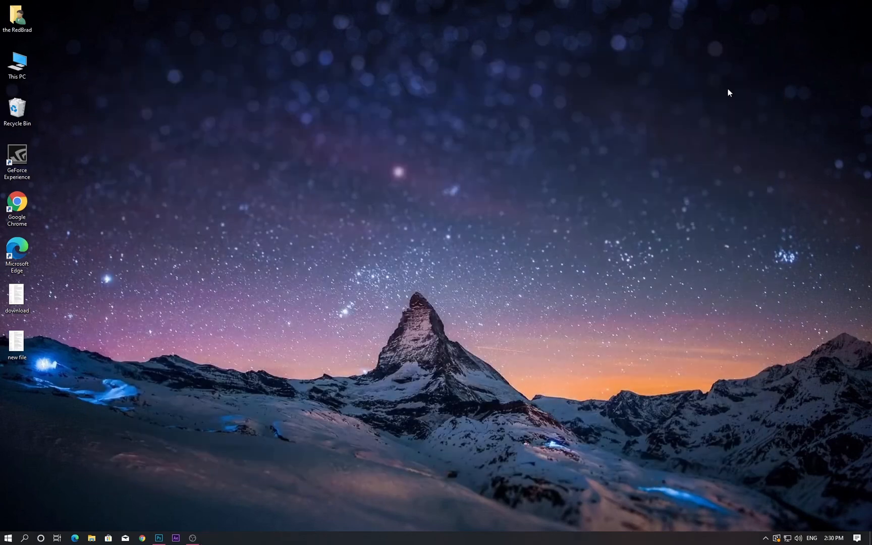
Step: Relaunch Photoshop and open 'new file.jpg' from the Desktop
{"action": "left_click", "coordinate": [159, 539]}
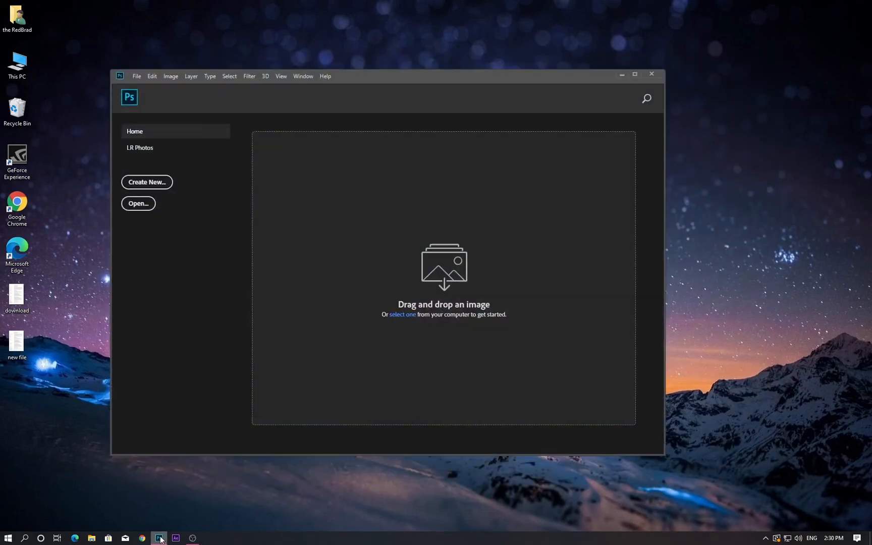
{"action": "left_click", "coordinate": [139, 203]}
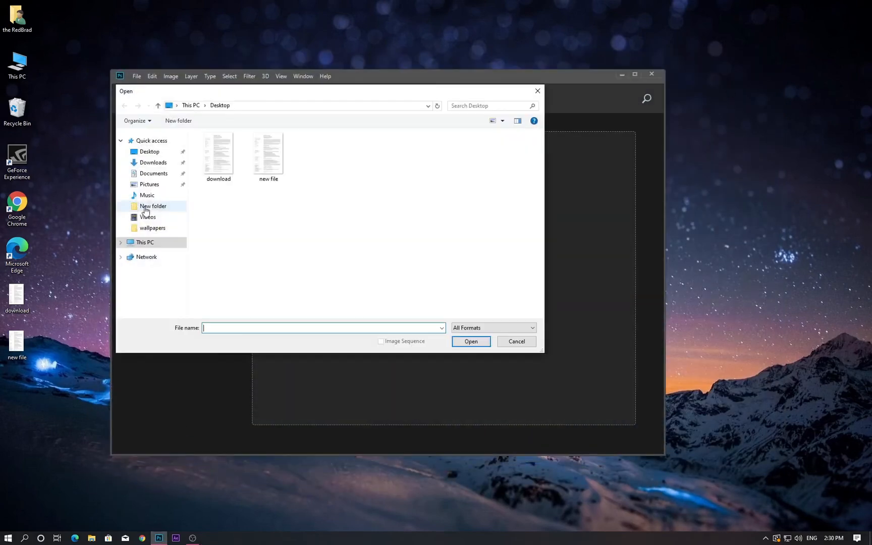
{"action": "left_click", "coordinate": [269, 154]}
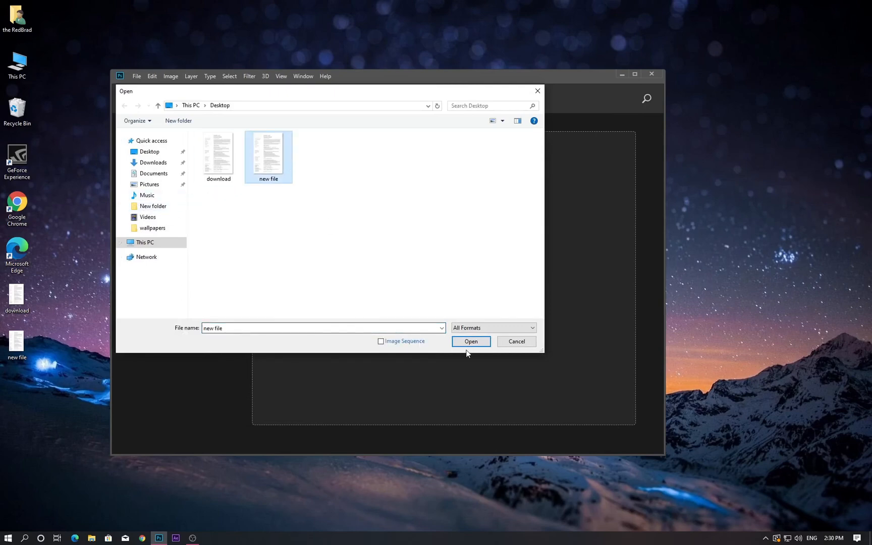
{"action": "left_click", "coordinate": [471, 342]}
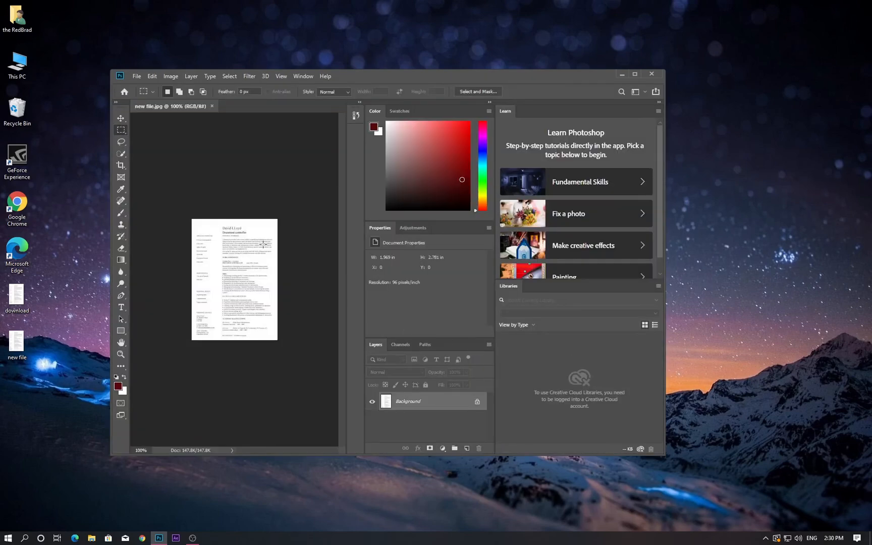